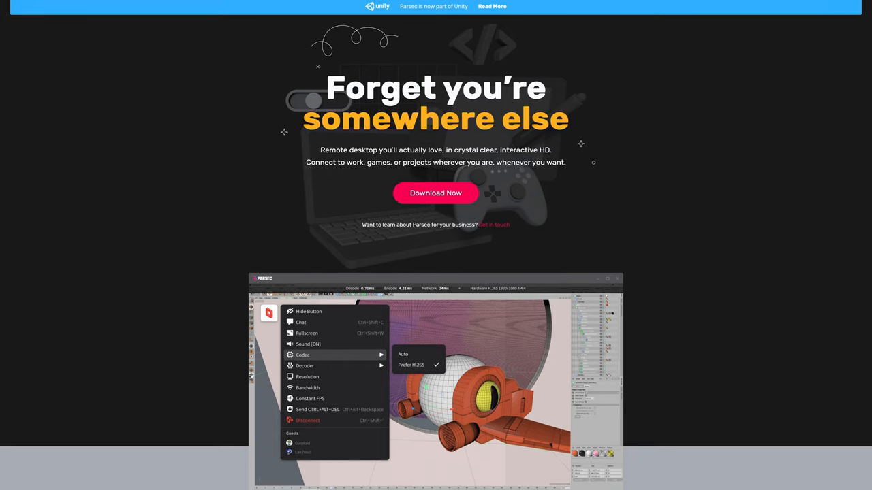
# Step: Download Parsec for Windows (64 bit) from the homepage's apps section
pyautogui.scroll(-3)
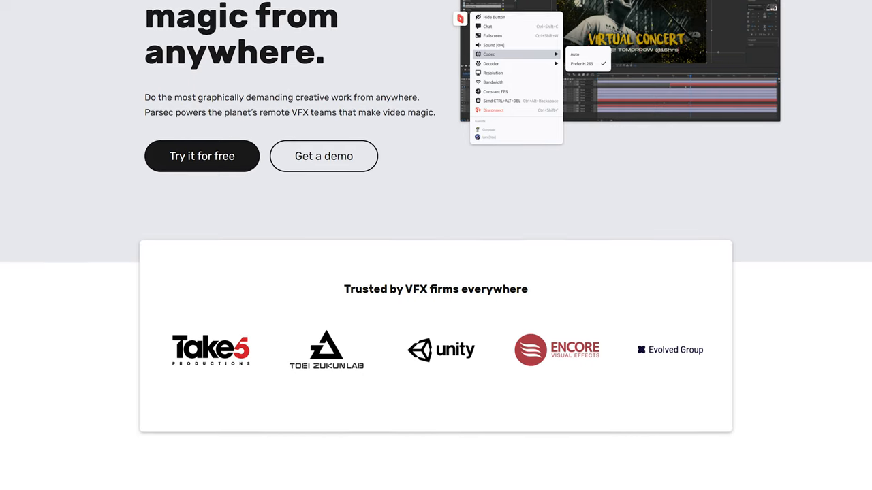
pyautogui.scroll(-3)
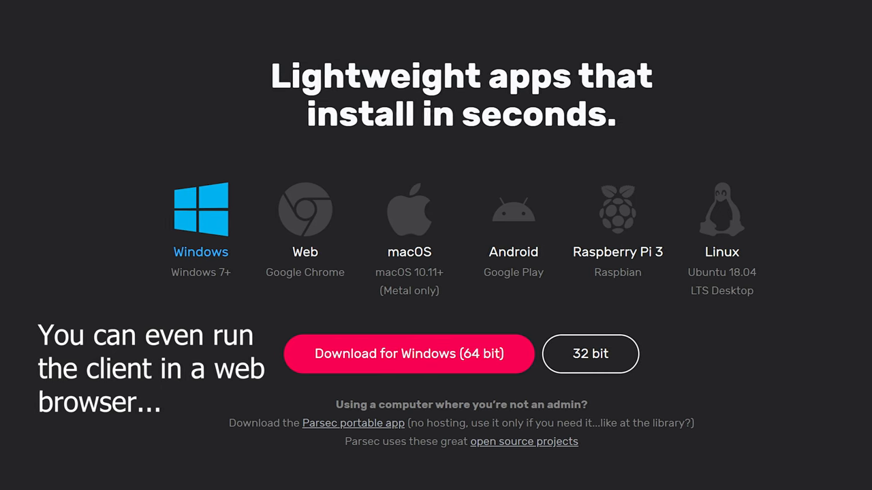
pyautogui.click(408, 354)
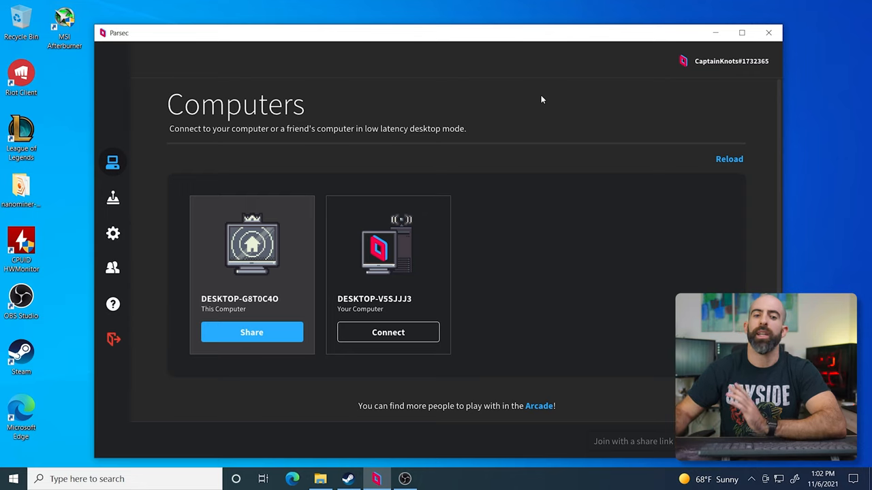
pyautogui.moveTo(290, 238)
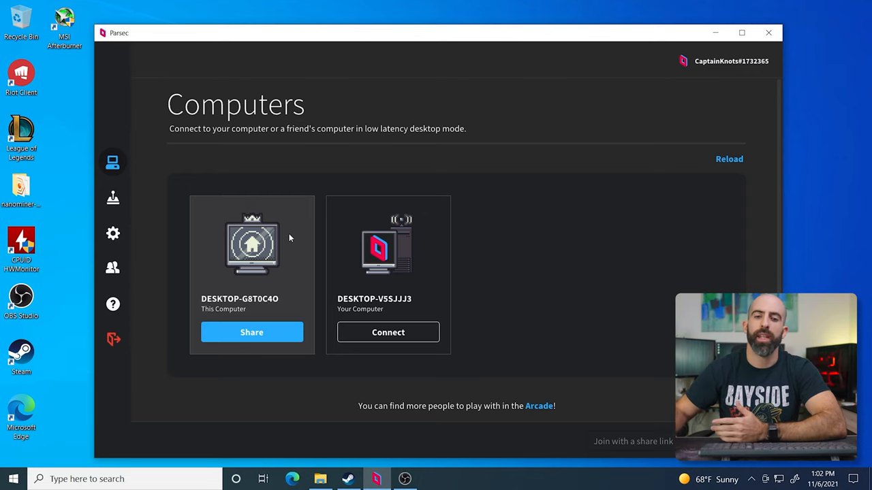
pyautogui.moveTo(380, 257)
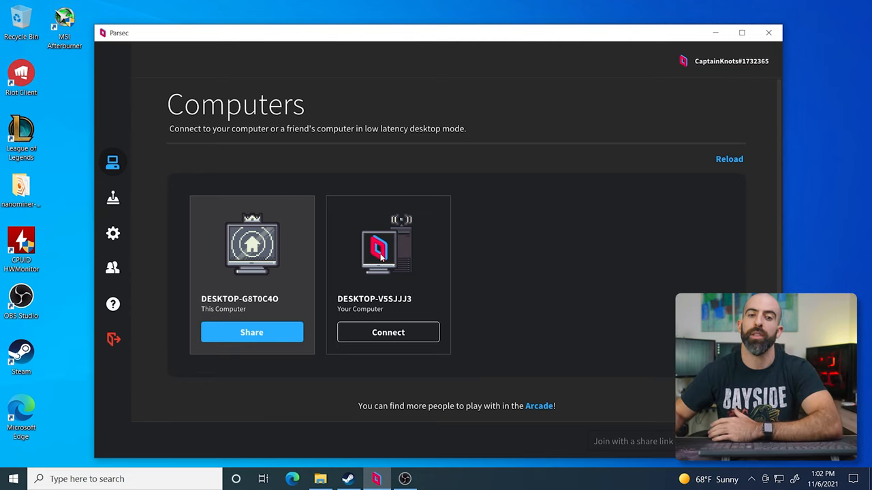
pyautogui.moveTo(113, 233)
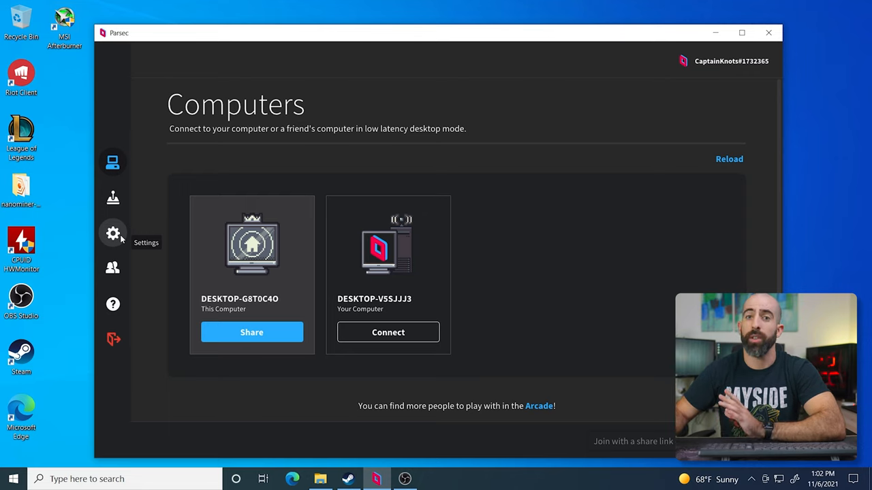
# Step: Review Parsec's Host settings: hosting enabled, host name, resolution, bandwidth, and 60 FPS
pyautogui.click(113, 232)
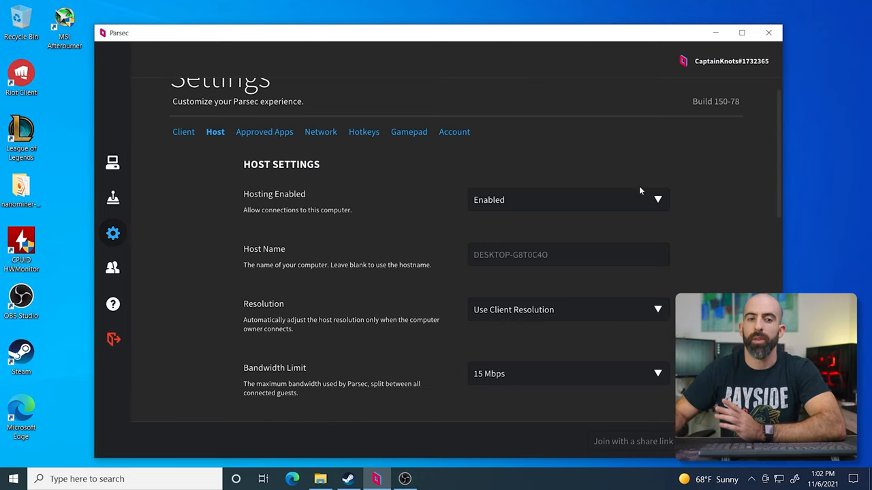
pyautogui.moveTo(571, 257)
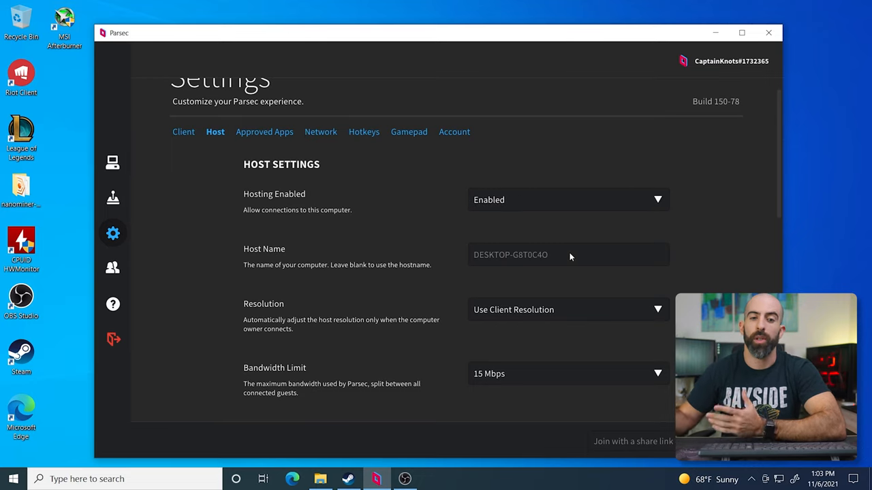
pyautogui.scroll(-3)
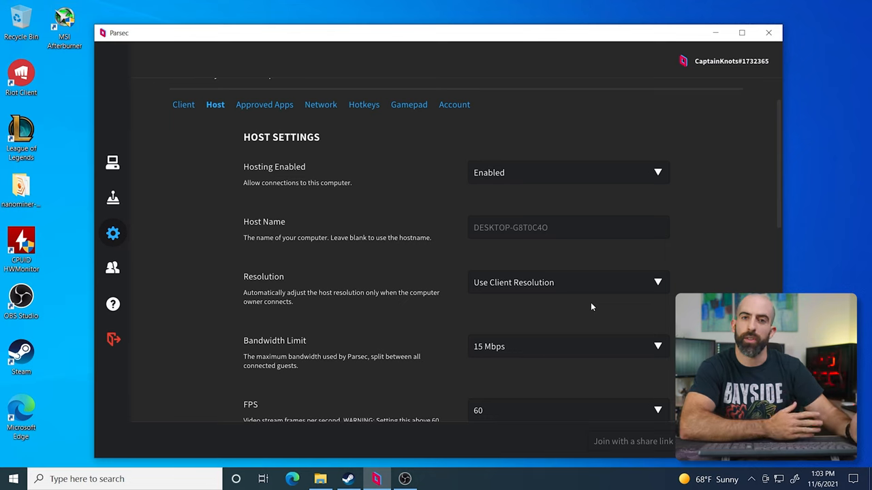
pyautogui.scroll(-3)
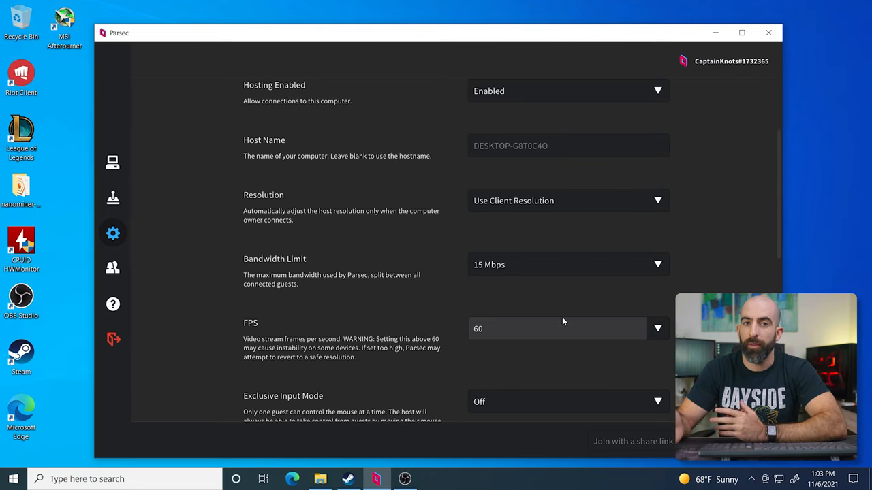
pyautogui.moveTo(603, 265)
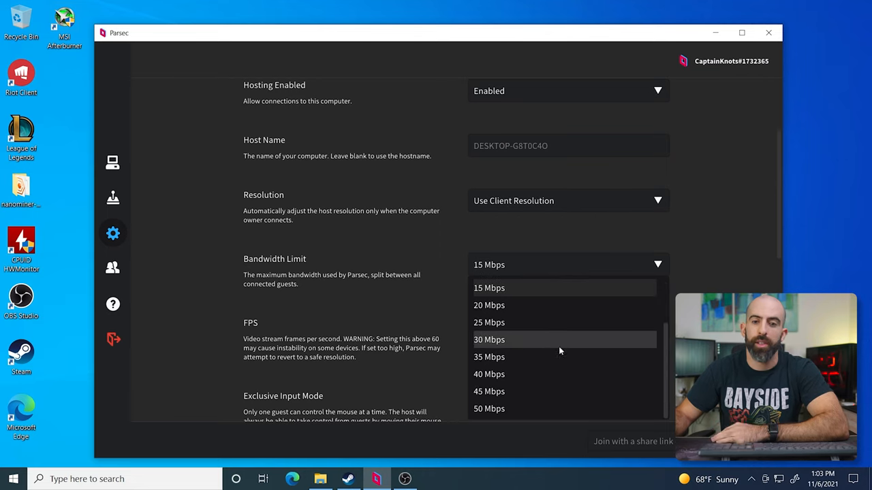
pyautogui.moveTo(521, 409)
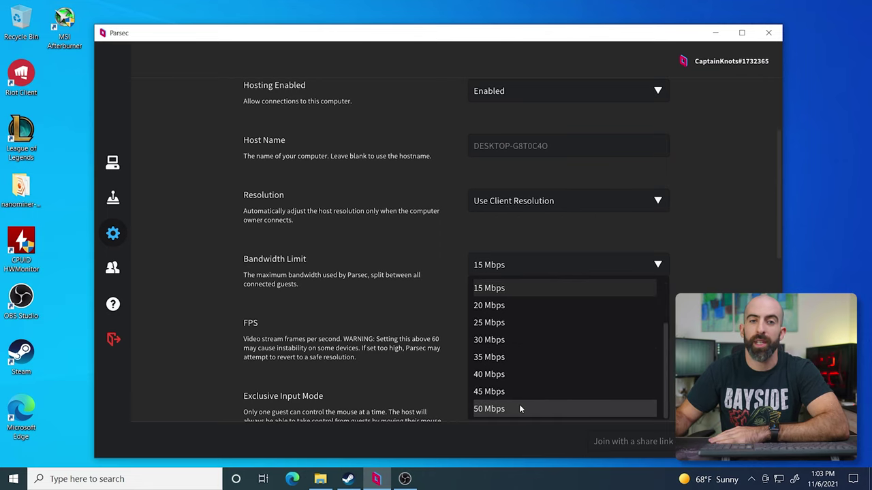
pyautogui.scroll(3)
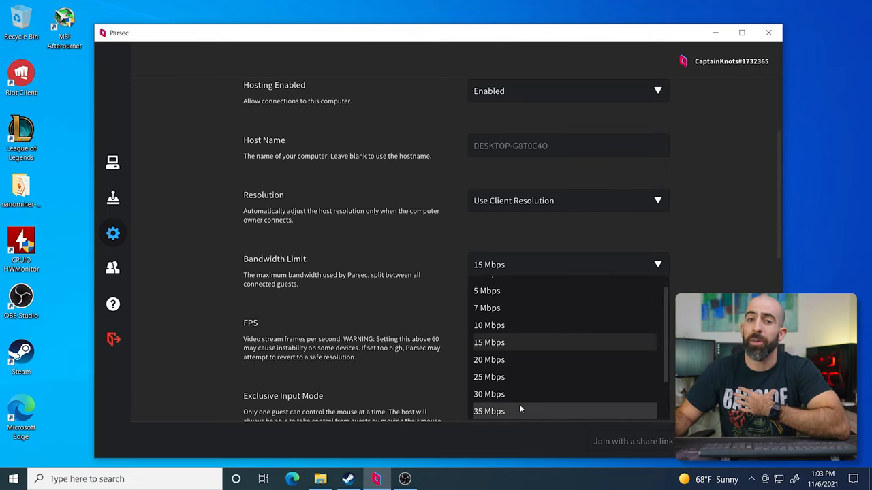
pyautogui.moveTo(524, 359)
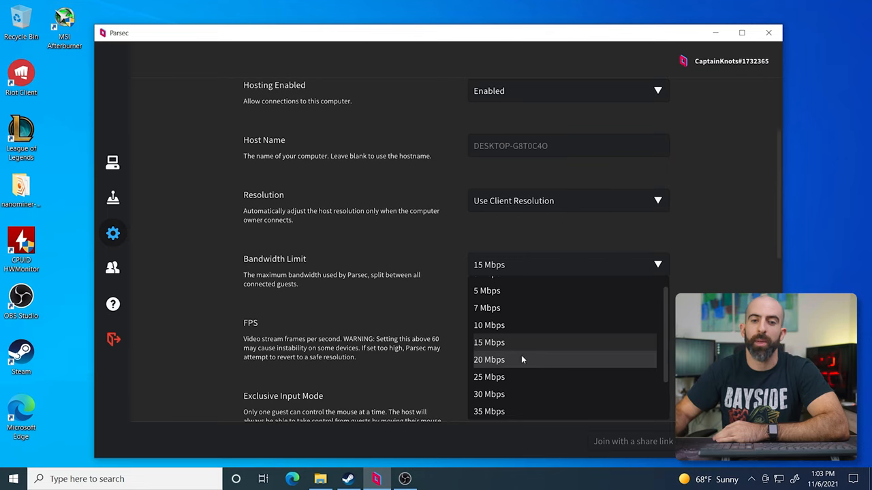
pyautogui.click(489, 342)
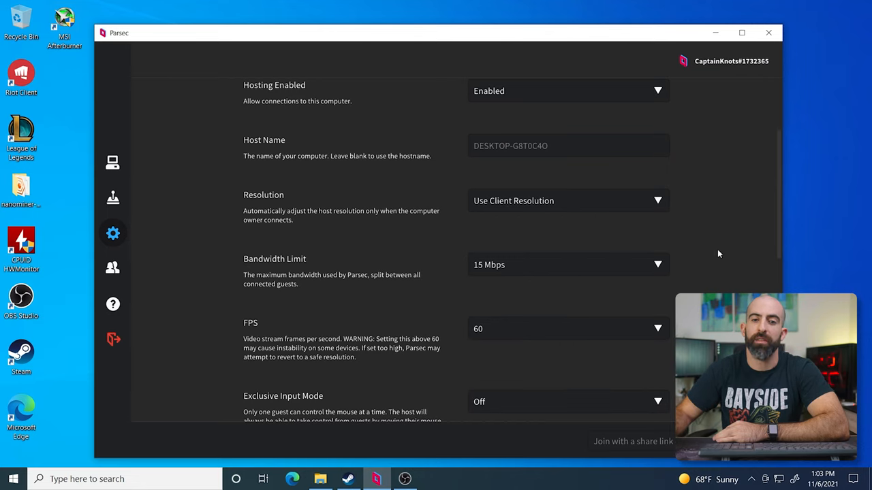
pyautogui.scroll(-3)
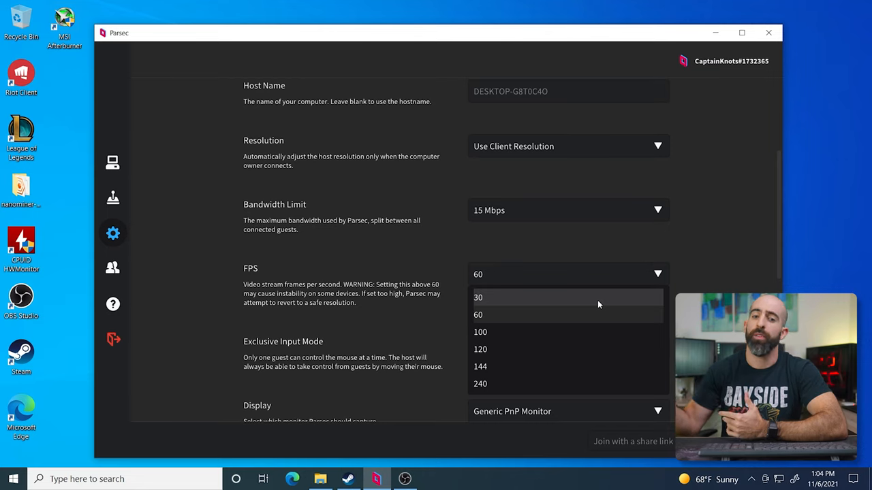
pyautogui.moveTo(540, 384)
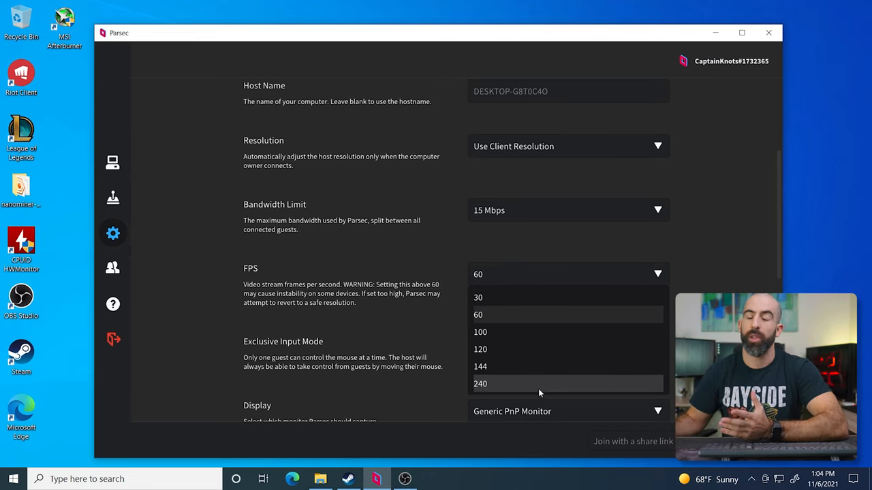
pyautogui.moveTo(527, 315)
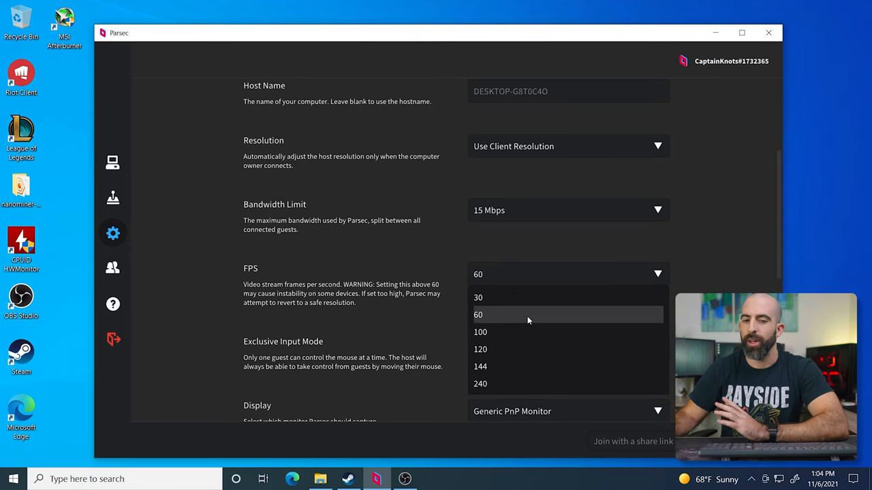
pyautogui.click(478, 314)
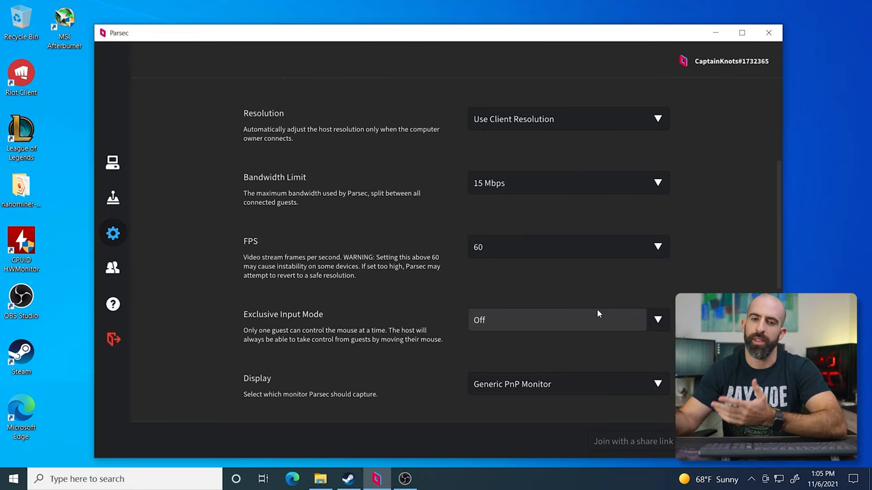
pyautogui.moveTo(588, 334)
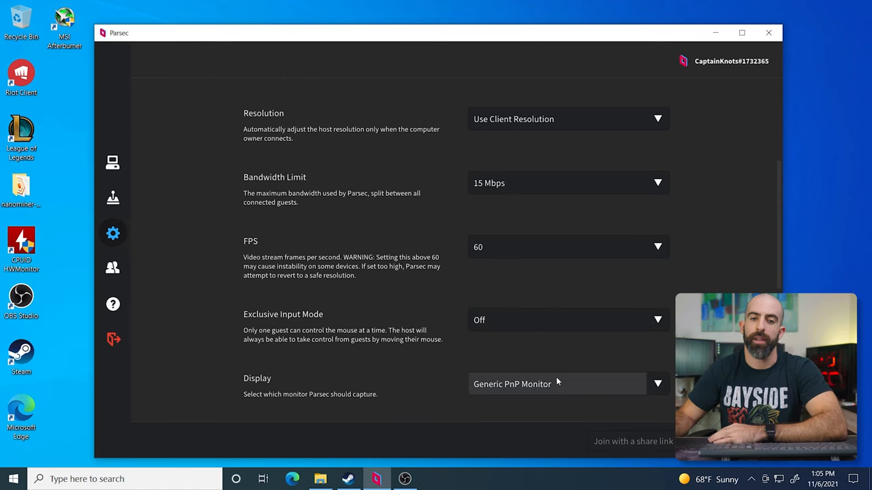
pyautogui.scroll(3)
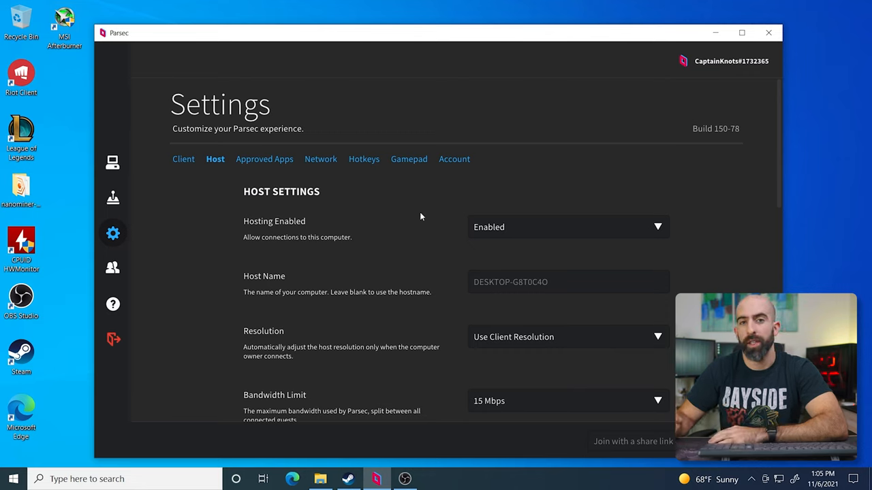
pyautogui.moveTo(321, 159)
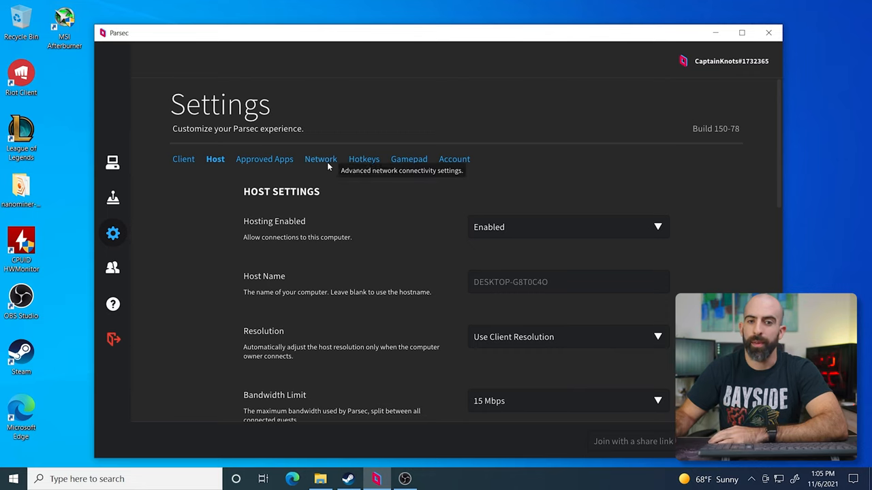
# Step: Verify client port 8000, host start port 9000, UPnP off, congestion New - Sensitive
pyautogui.click(320, 159)
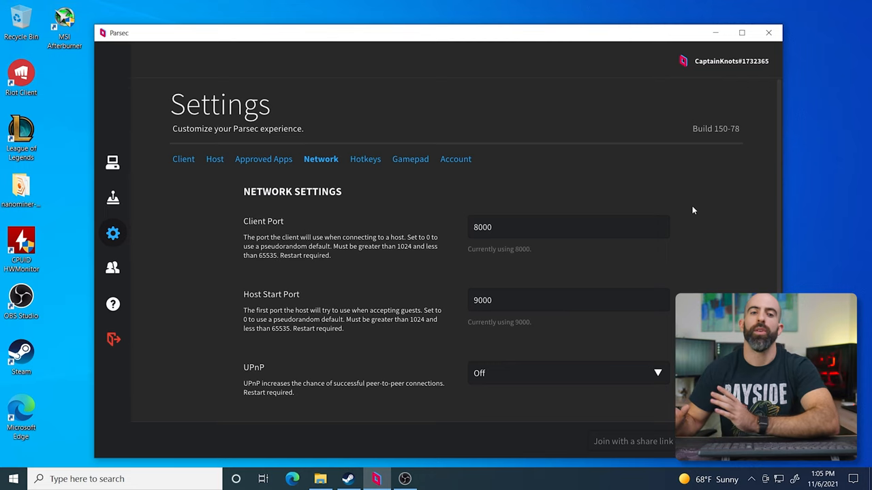
pyautogui.moveTo(597, 307)
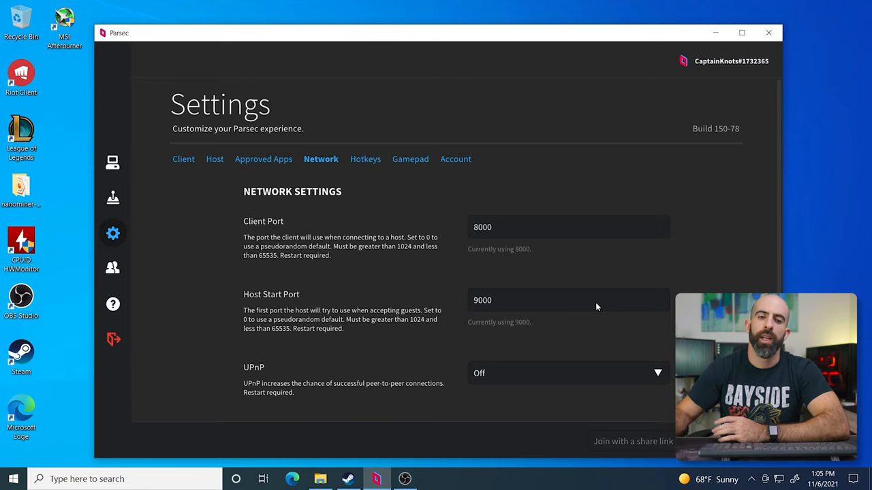
pyautogui.scroll(-3)
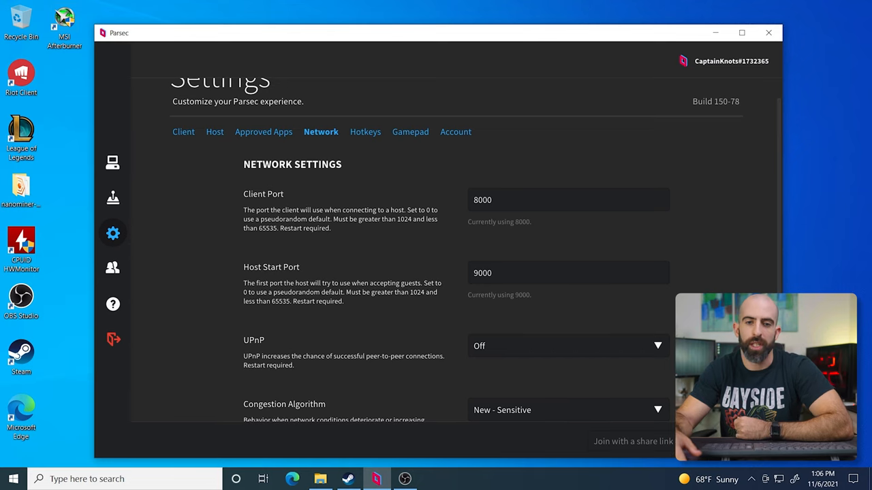
pyautogui.scroll(-3)
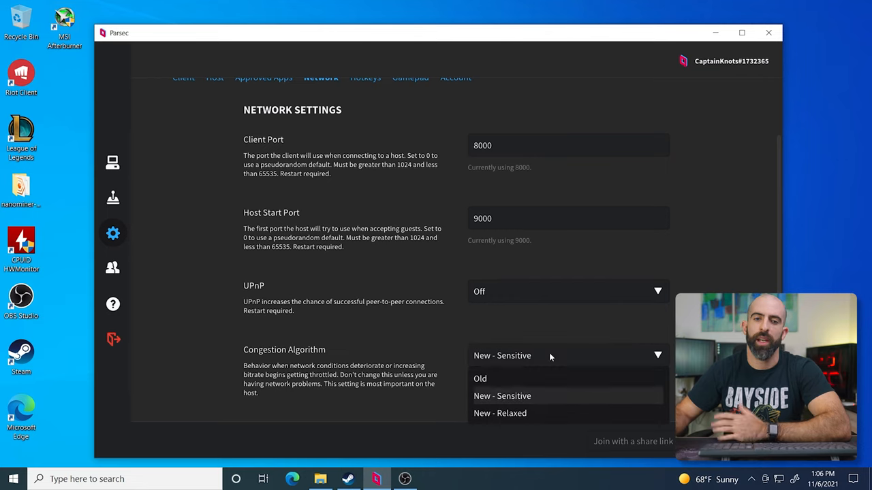
pyautogui.moveTo(611, 379)
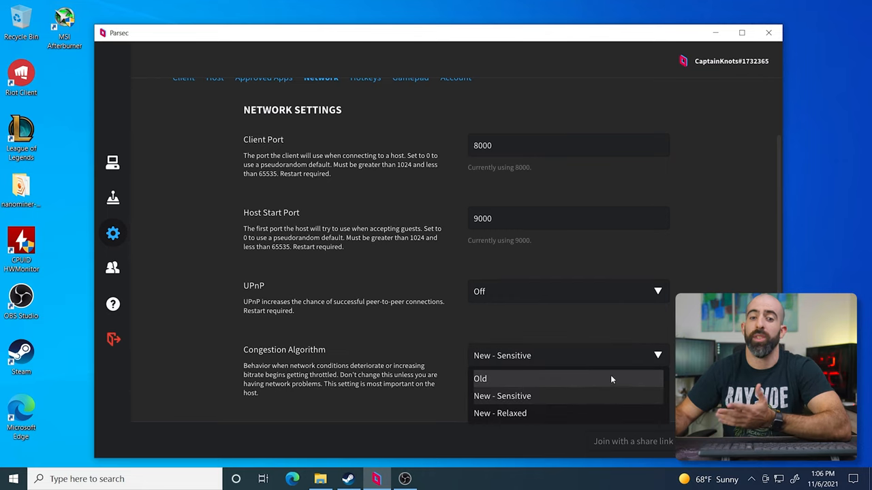
pyautogui.moveTo(622, 393)
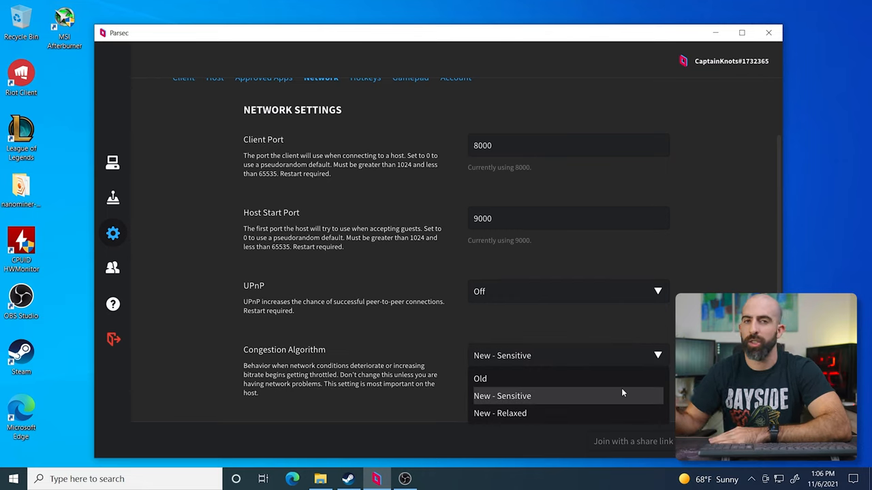
pyautogui.click(502, 396)
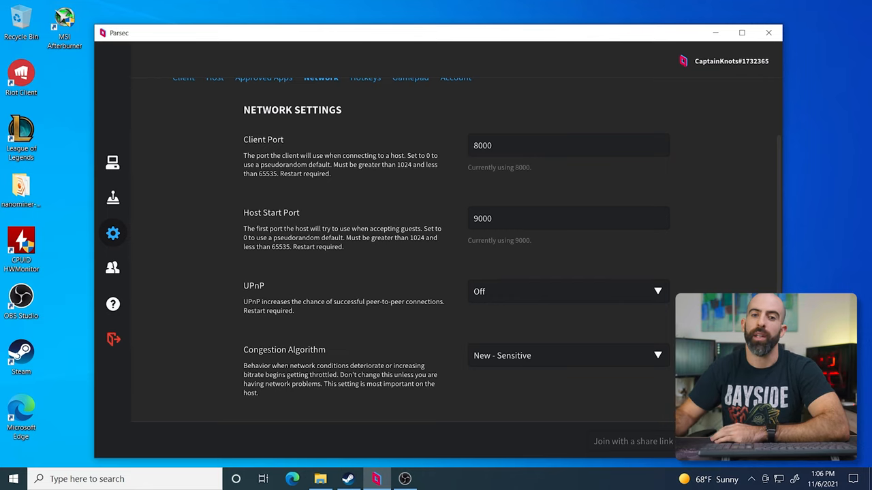
pyautogui.scroll(3)
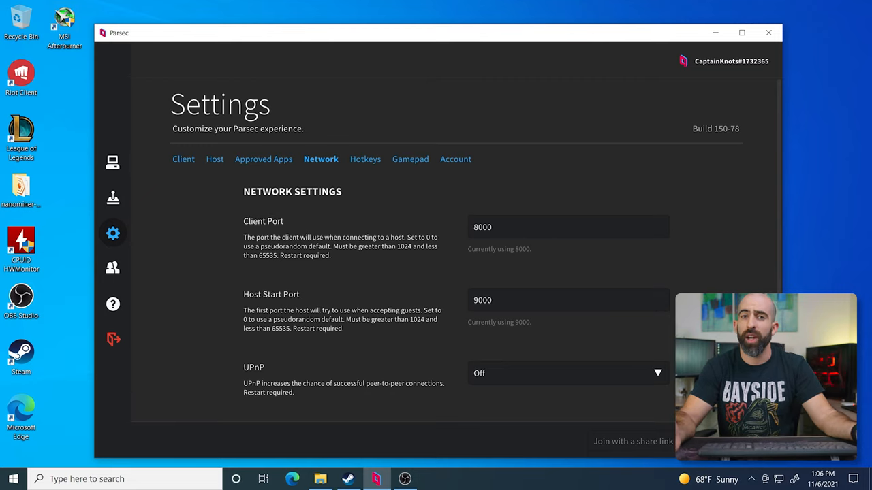
# Step: Show pfSense WAN rules passing UDP 8000-8011 and 9000 to 10.0.0.43
pyautogui.click(292, 479)
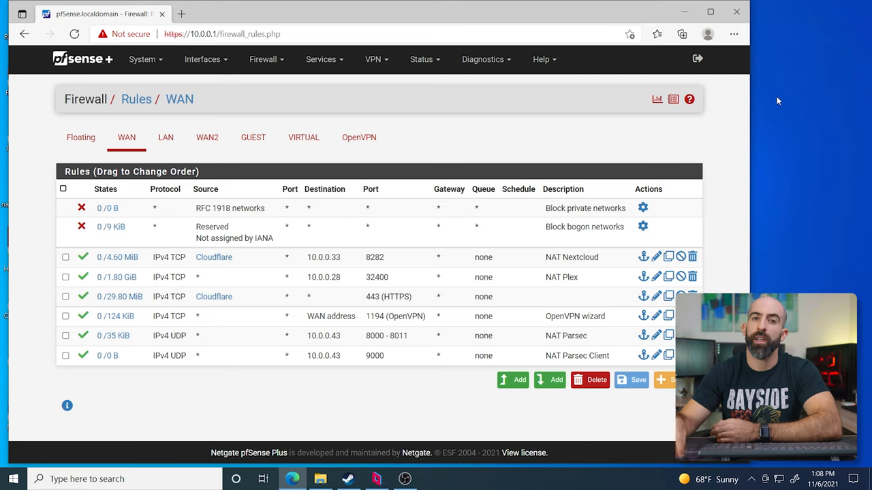
pyautogui.moveTo(223, 345)
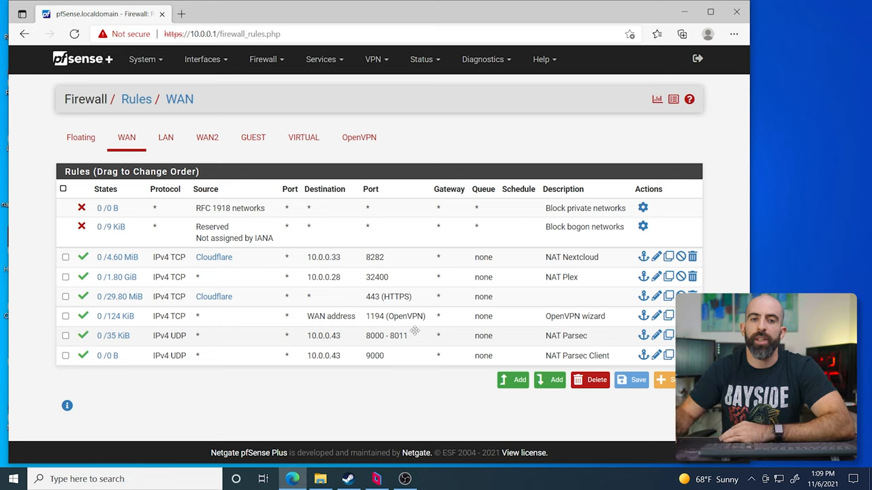
pyautogui.moveTo(320, 373)
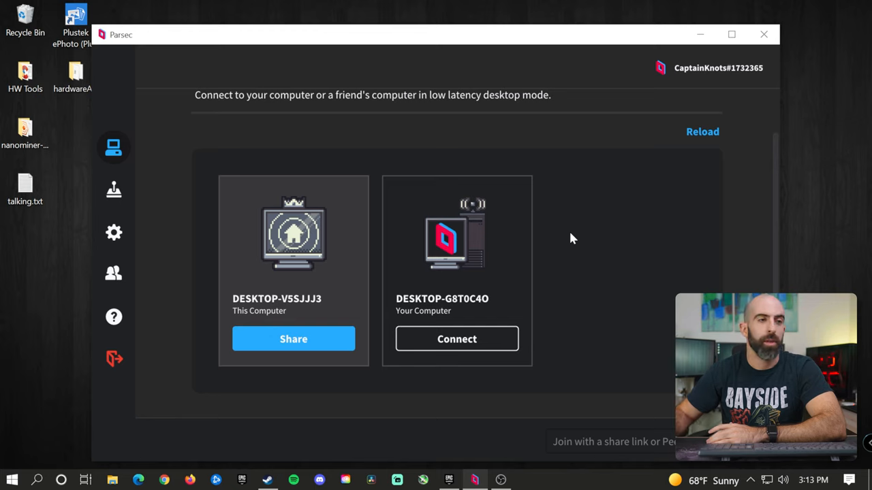
pyautogui.moveTo(328, 279)
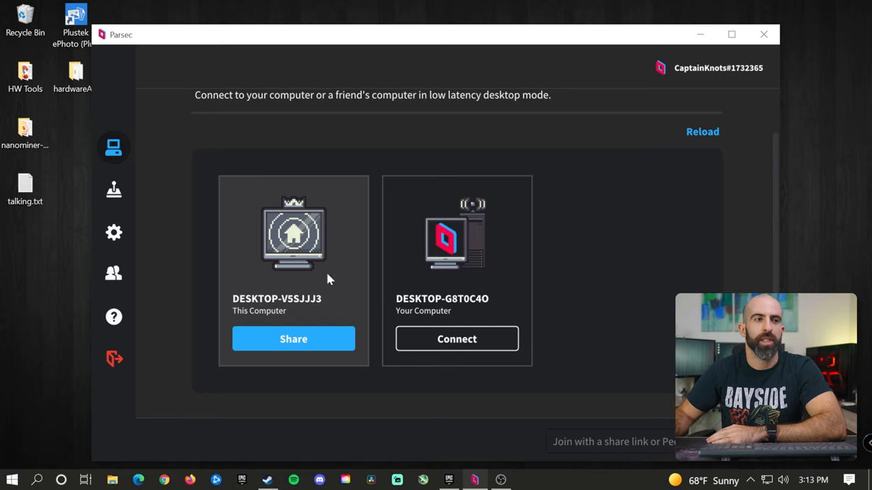
pyautogui.moveTo(293, 339)
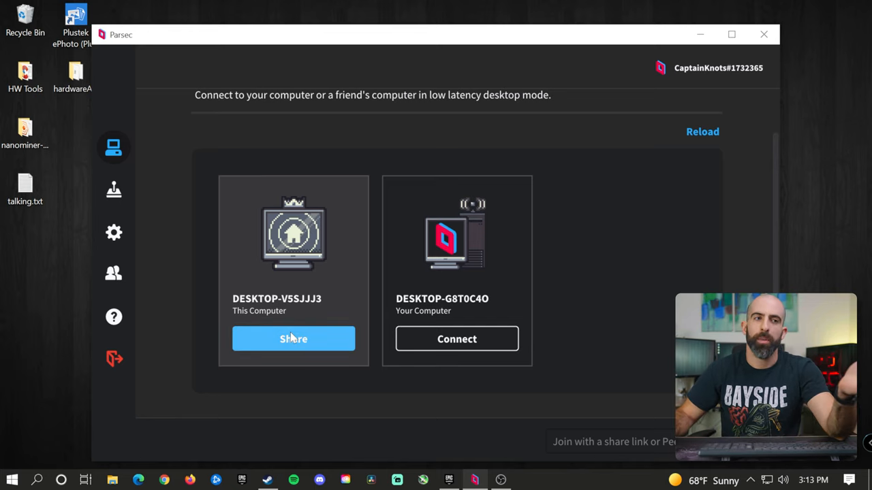
pyautogui.moveTo(456, 340)
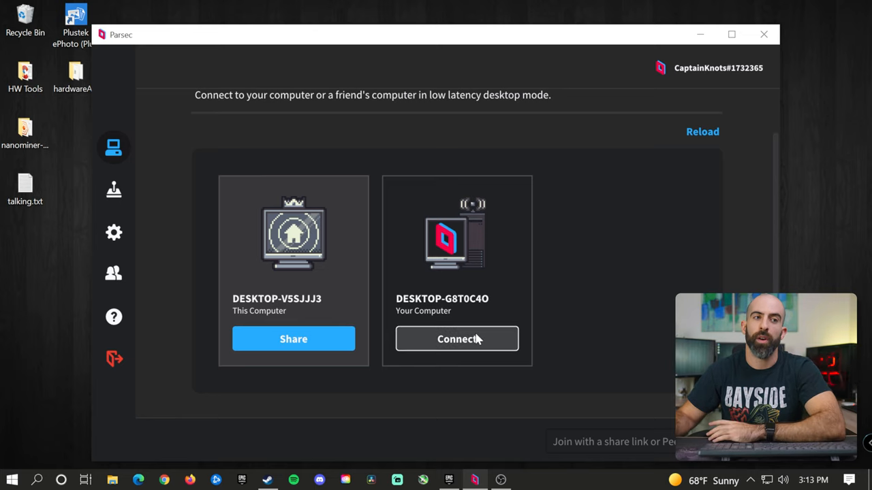
pyautogui.moveTo(516, 301)
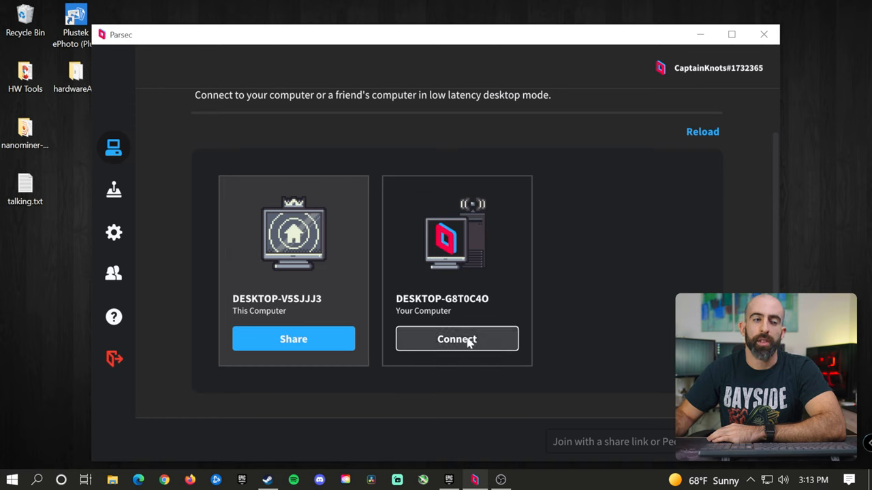
# Step: Connect to DESKTOP-G8T0C4O from the Computers page
pyautogui.click(457, 339)
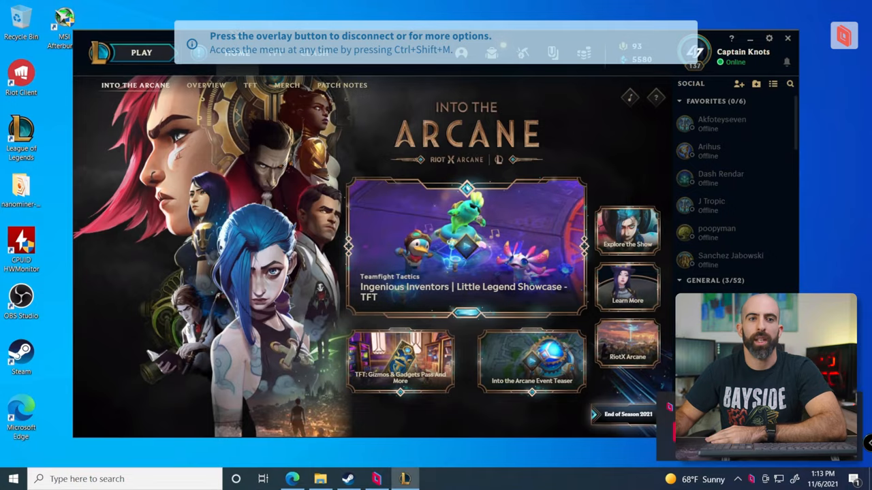
pyautogui.moveTo(741, 47)
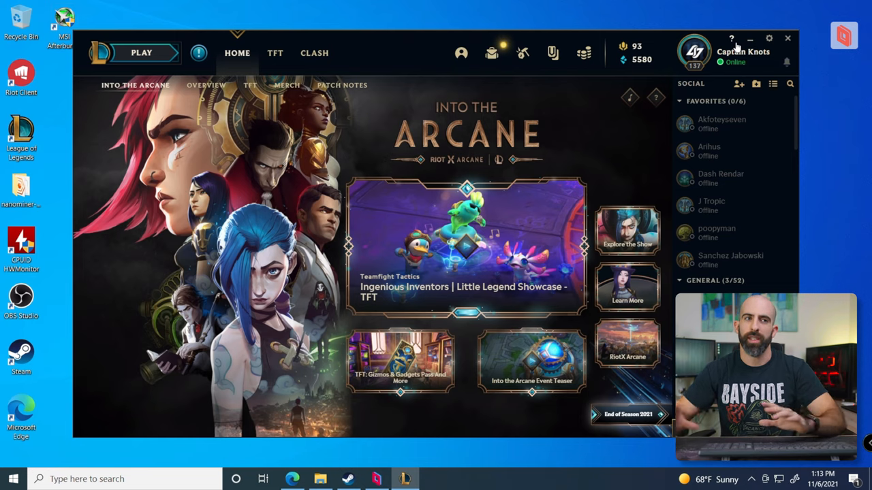
pyautogui.moveTo(820, 44)
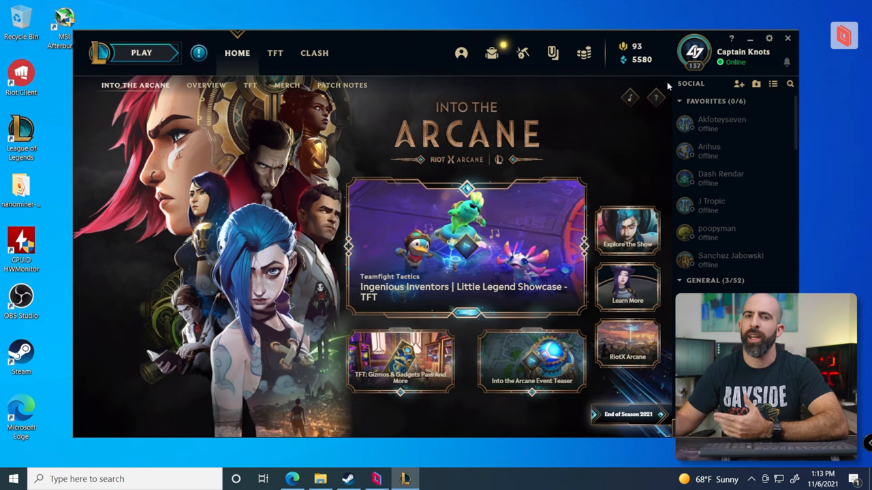
pyautogui.moveTo(685, 102)
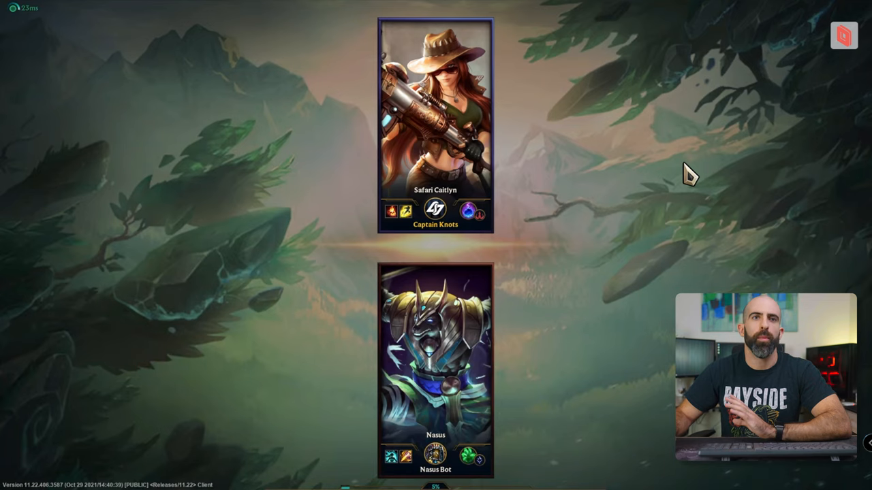
pyautogui.moveTo(843, 37)
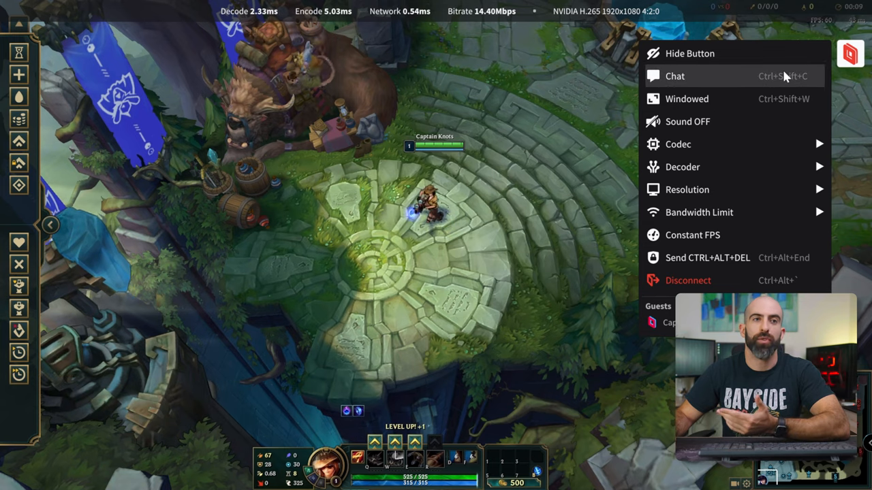
pyautogui.moveTo(687, 121)
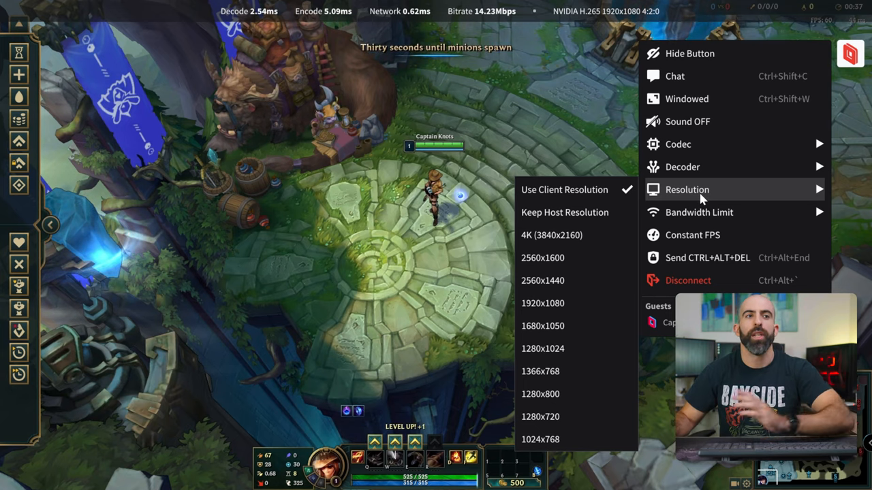
pyautogui.moveTo(575, 235)
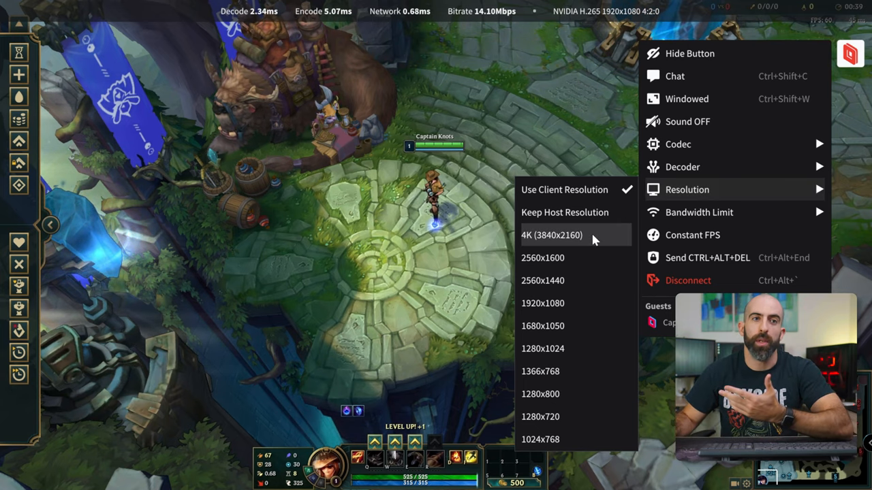
pyautogui.click(699, 212)
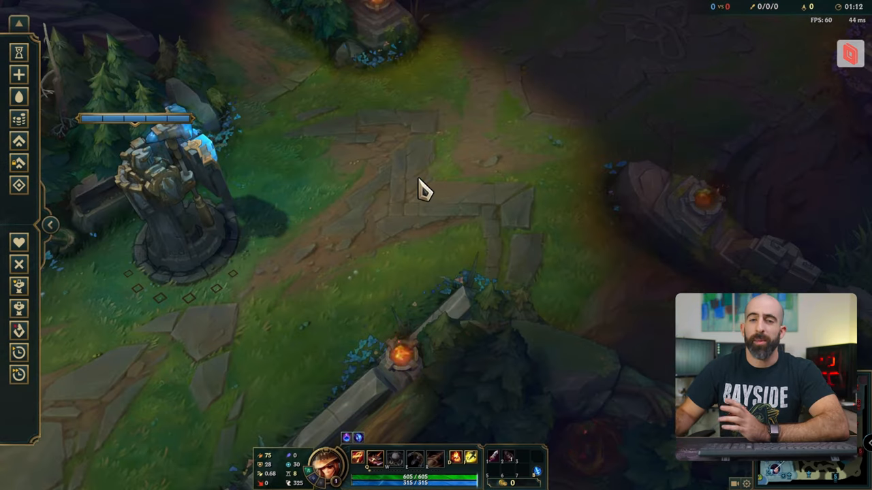
pyautogui.moveTo(374, 218)
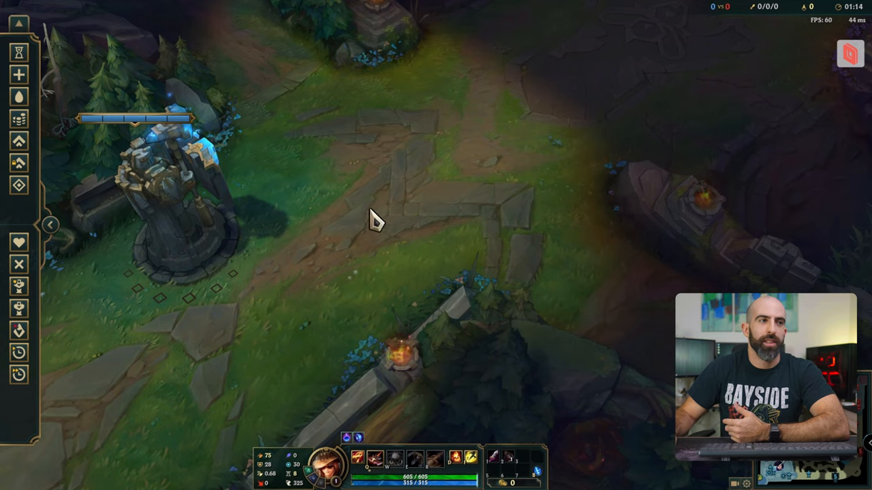
pyautogui.moveTo(329, 232)
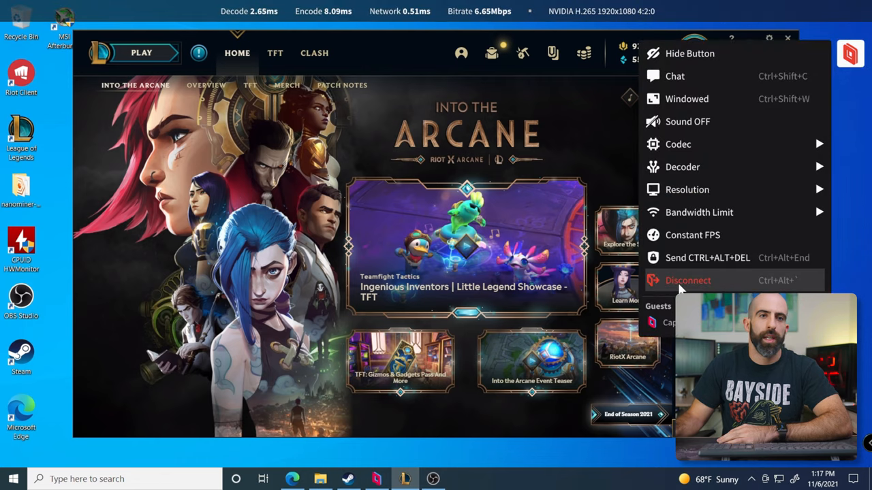
# Step: Disconnect from DESKTOP-G8T0C4O via the Parsec overlay menu
pyautogui.click(688, 280)
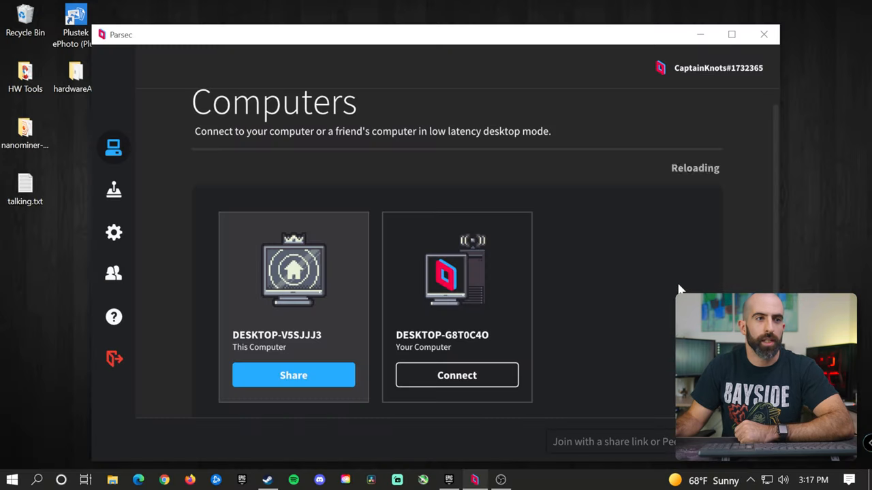